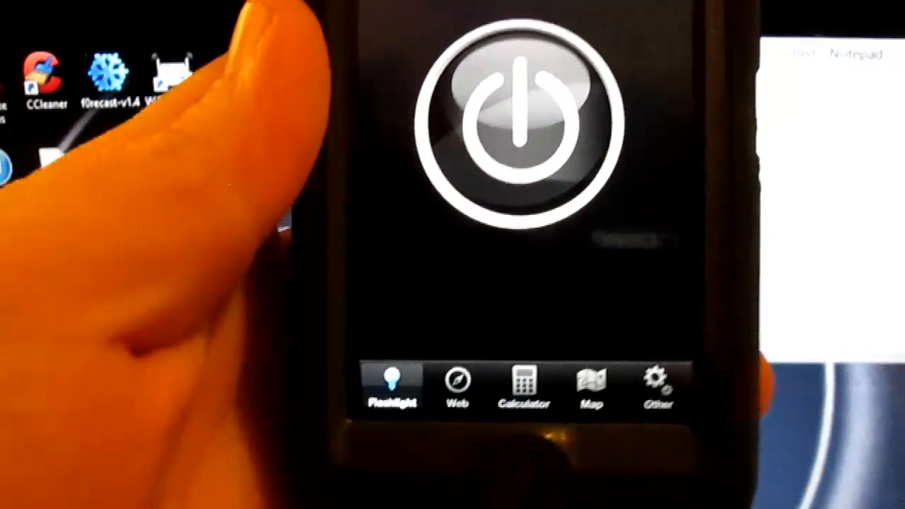
Step: Launch WiFi HotSpot Creator from its desktop icon
left_click(512, 113)
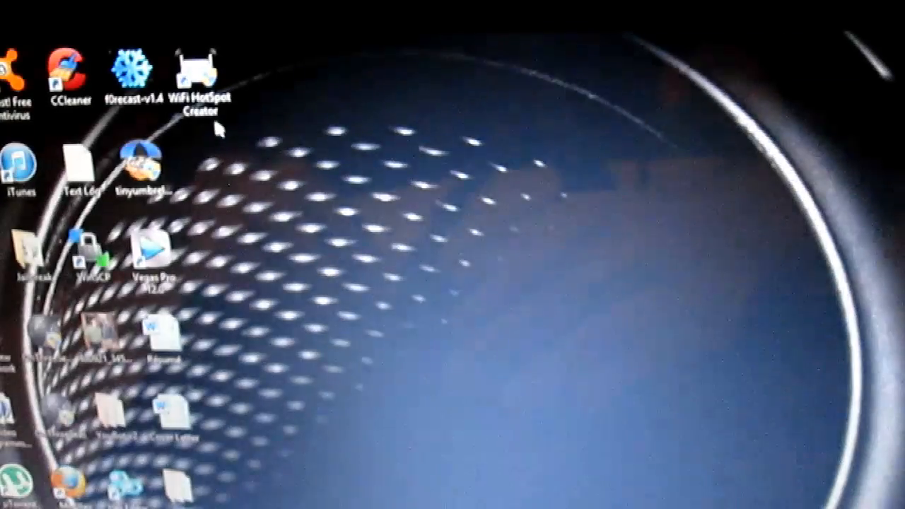
double_click(197, 71)
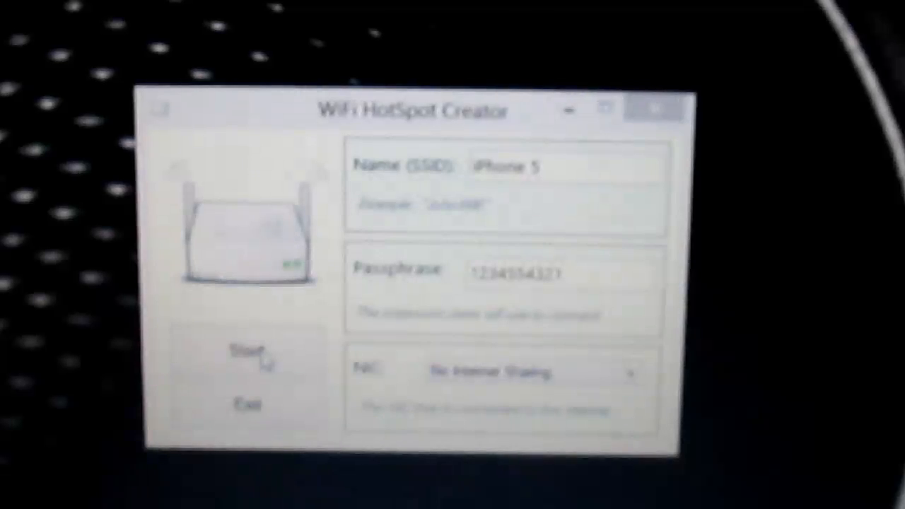
Step: Start broadcasting the 'iPhone 5' hotspot until the status light turns green
left_click(247, 351)
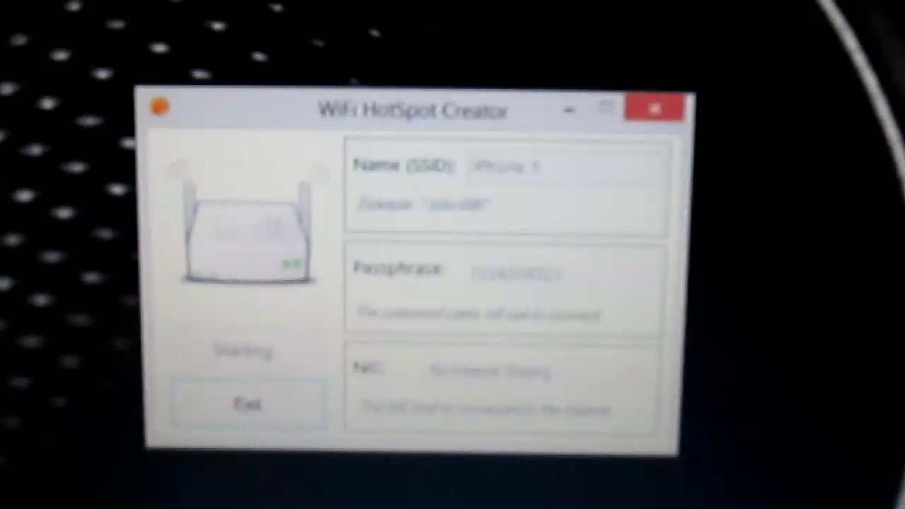
left_click(248, 351)
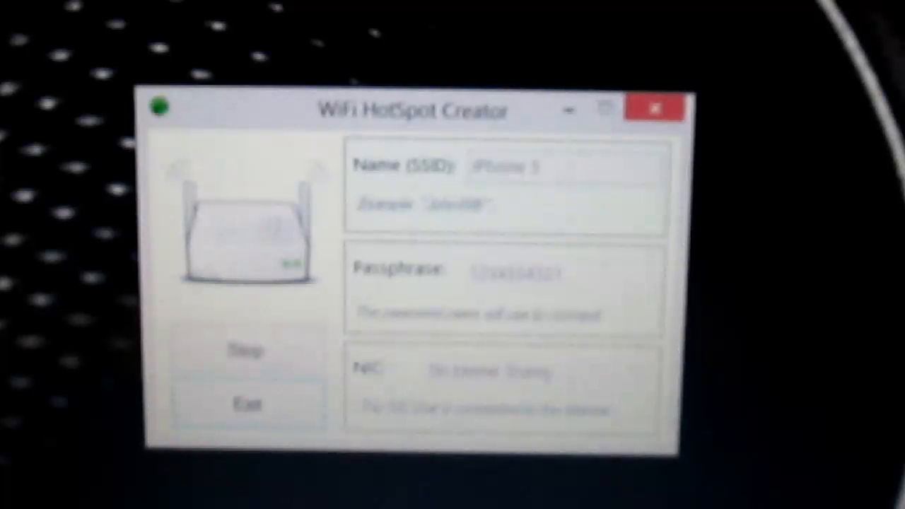